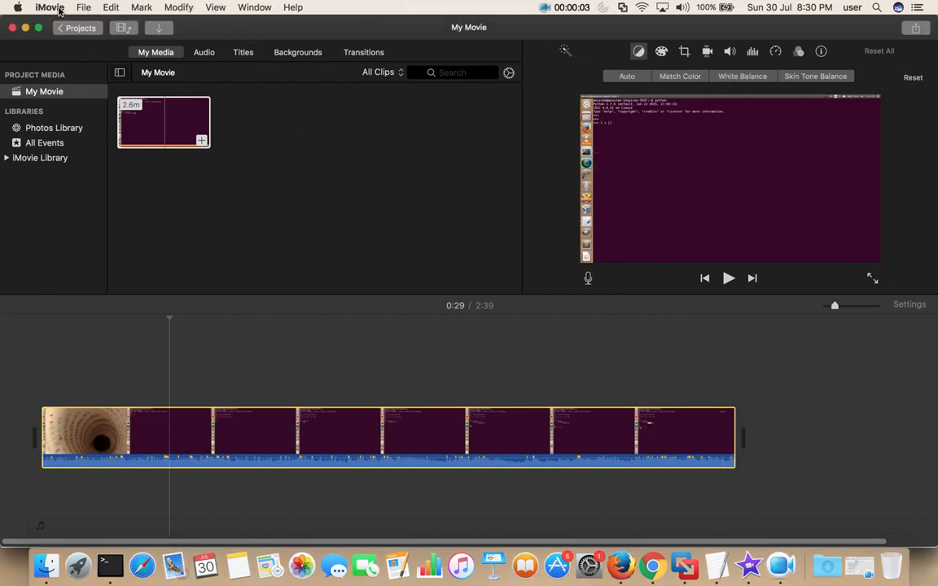
Check the About iMovie window and dismiss it
click(53, 7)
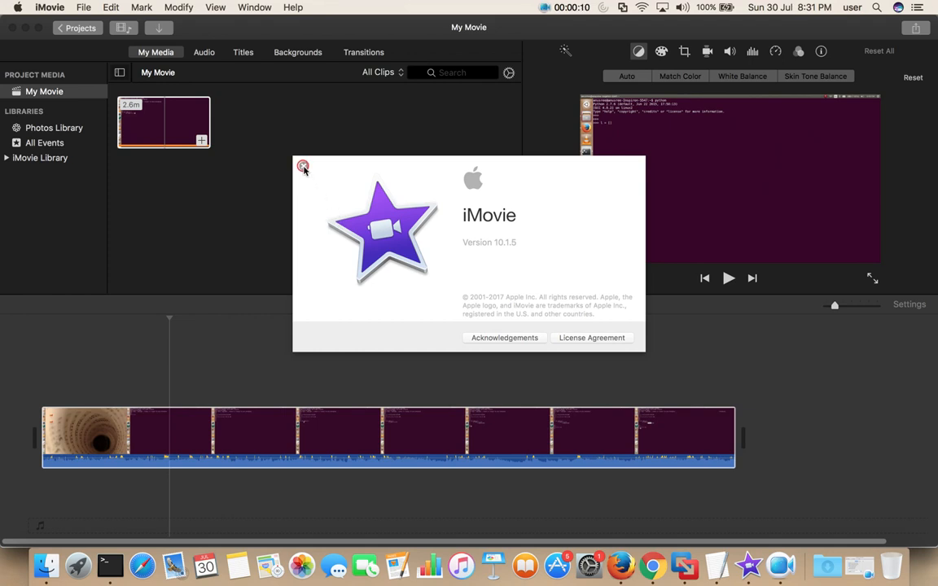
click(304, 167)
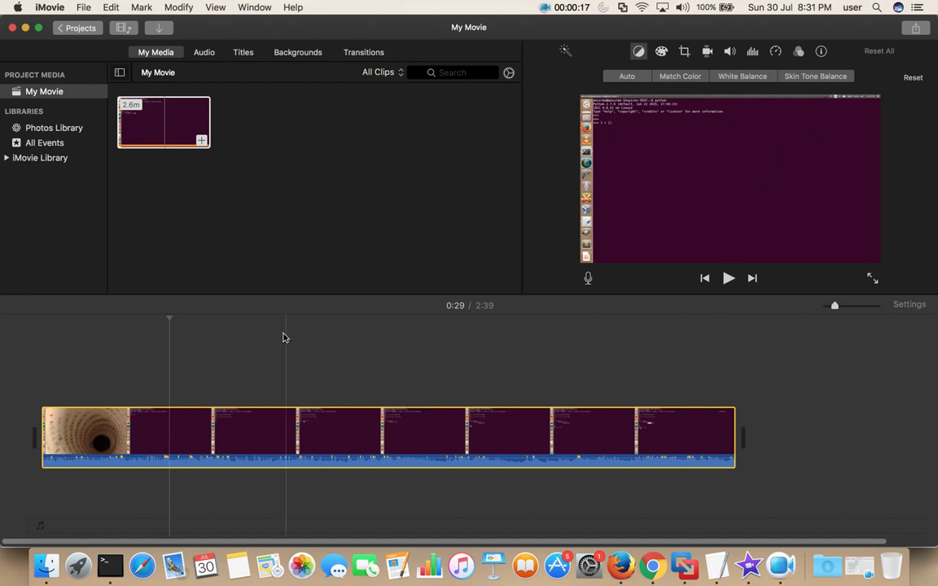
click(154, 134)
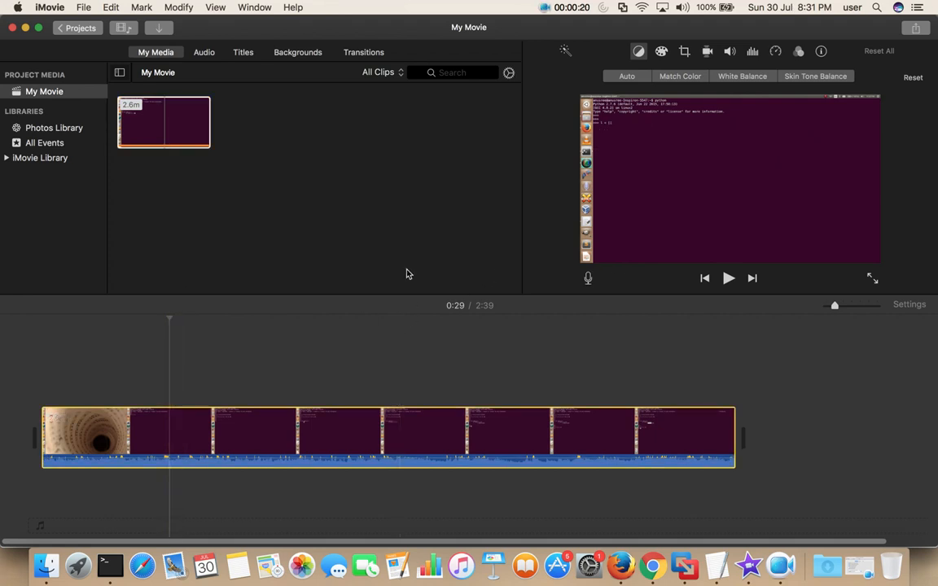
Preview the clip's playback, then bring up its noise reduction and equalizer settings
click(728, 277)
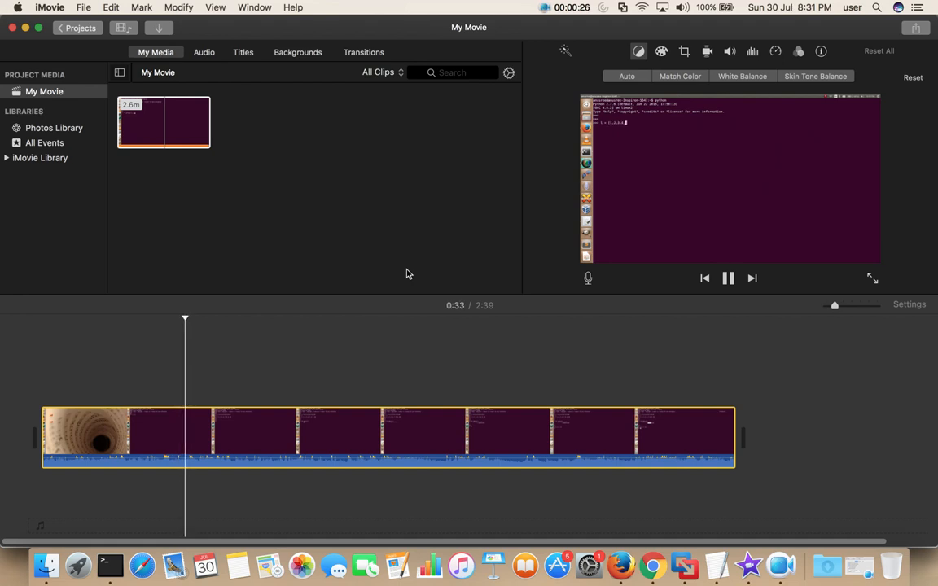
click(728, 278)
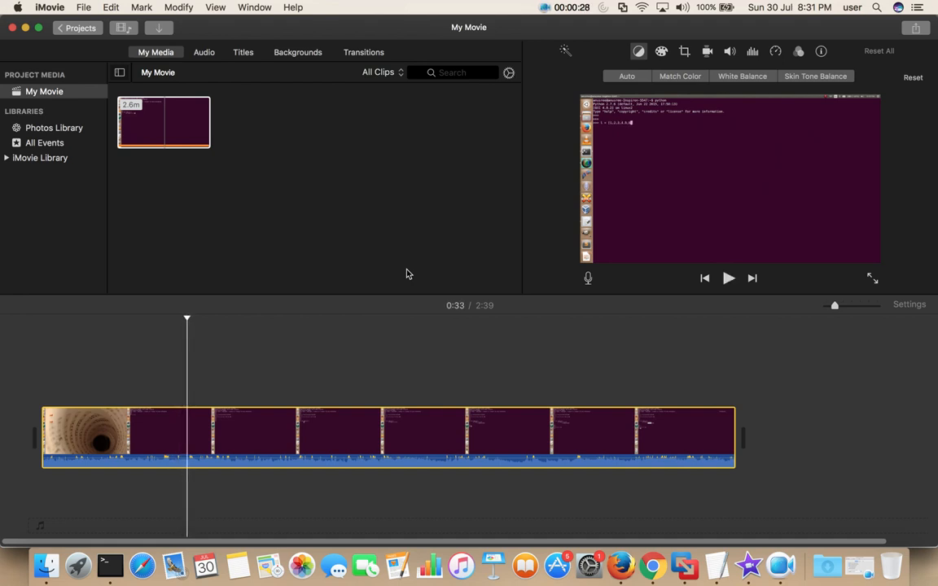
click(727, 278)
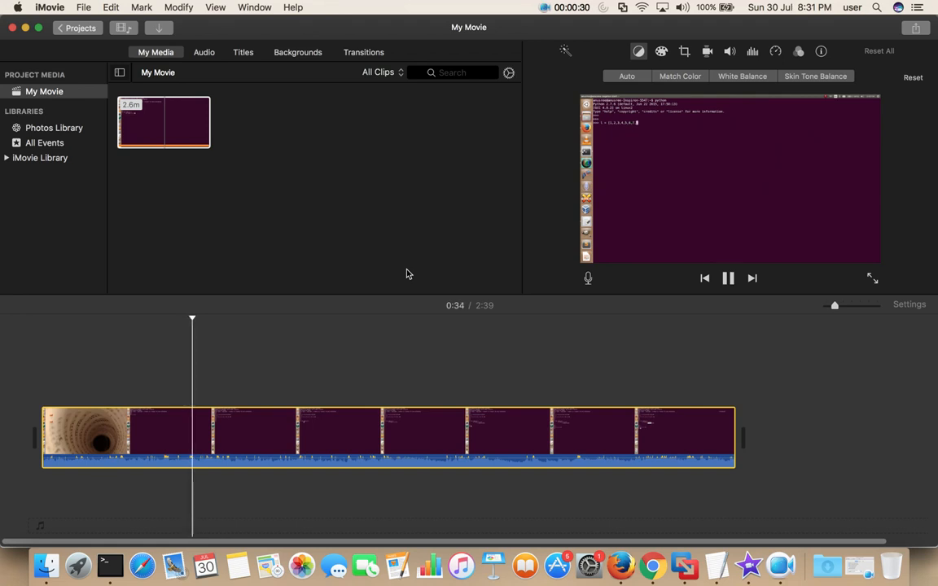
click(727, 278)
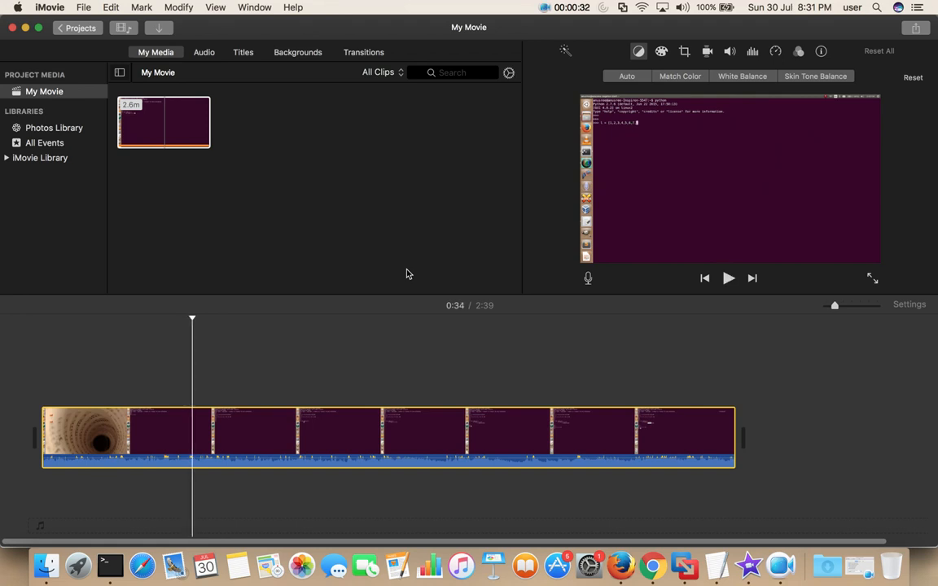
mouse_move(467, 194)
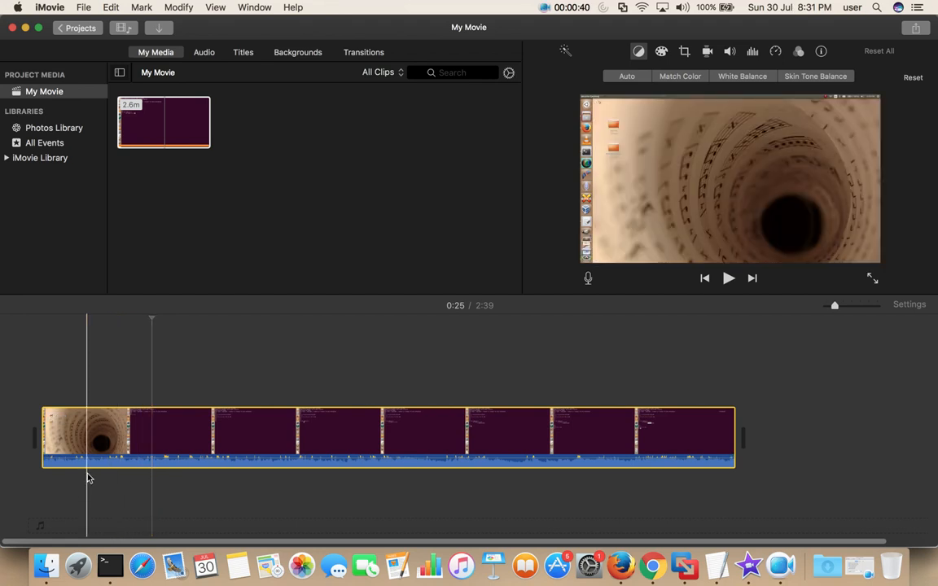
click(160, 436)
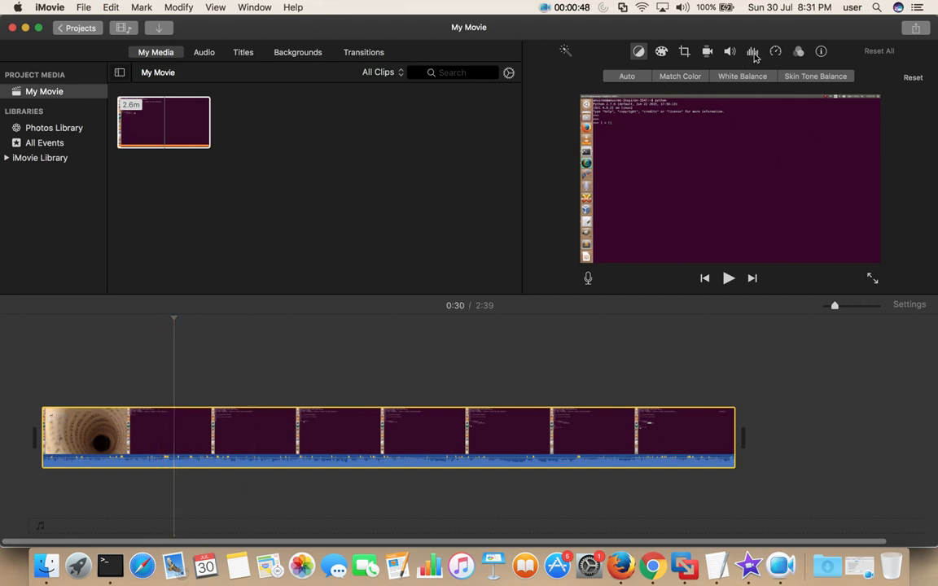
mouse_move(755, 51)
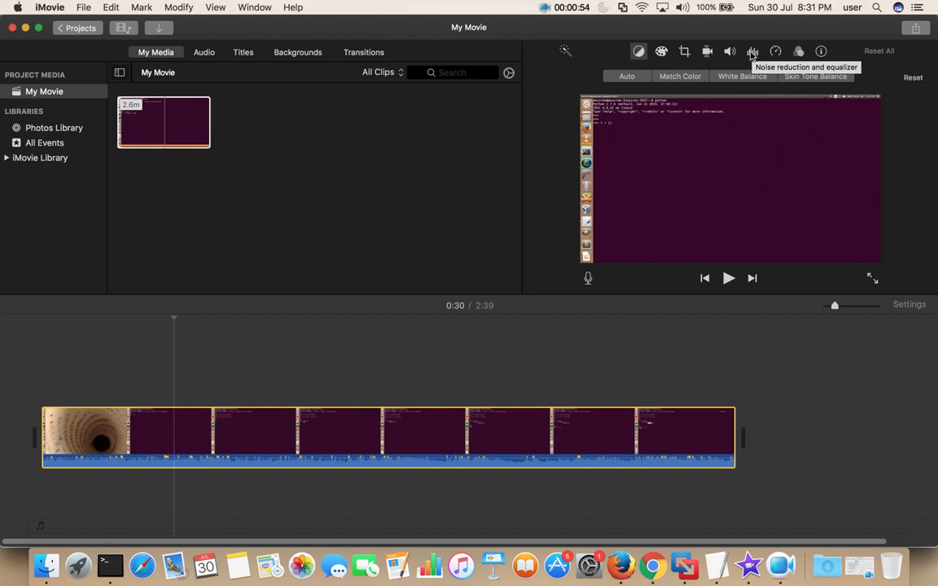
click(752, 50)
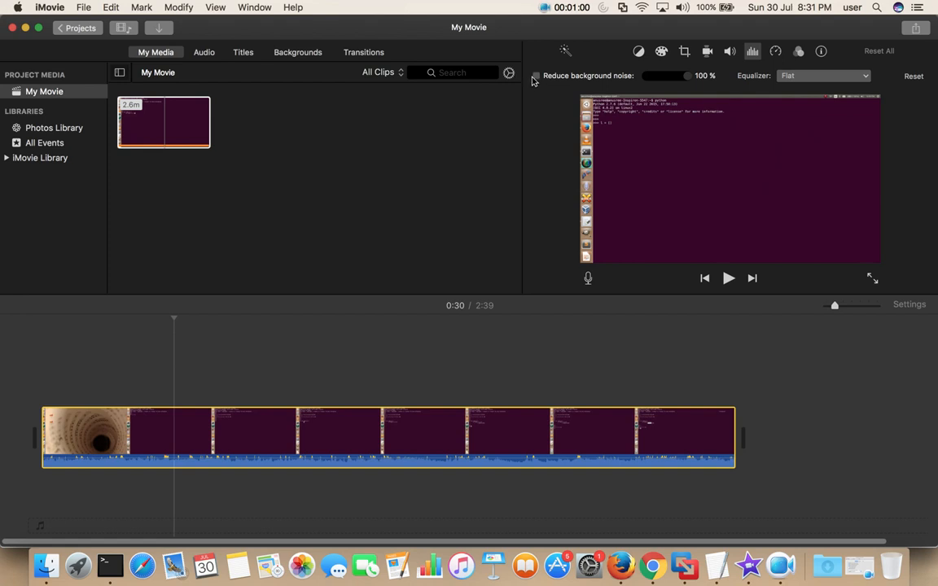
Enable Reduce background noise at 78% and list the equalizer presets
click(535, 75)
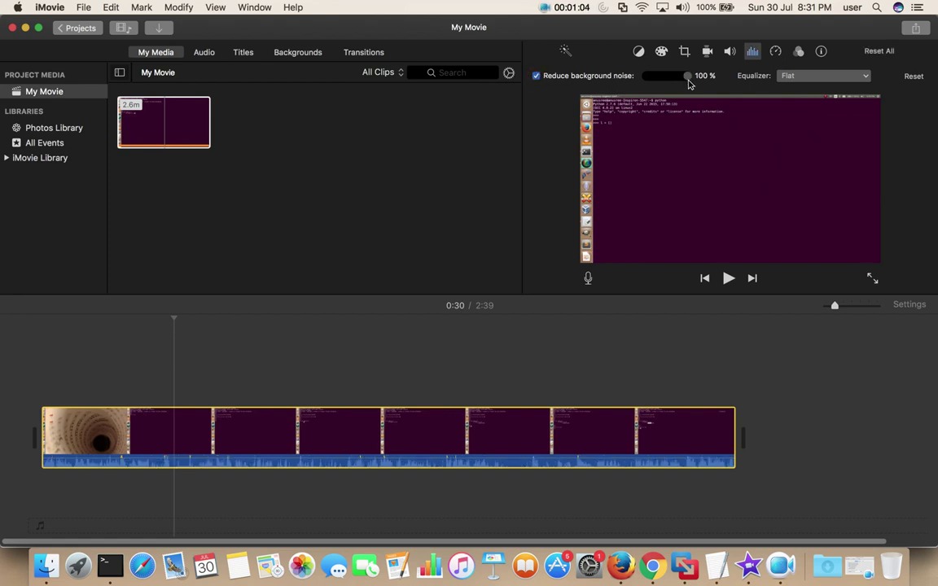
drag(688, 76, 682, 75)
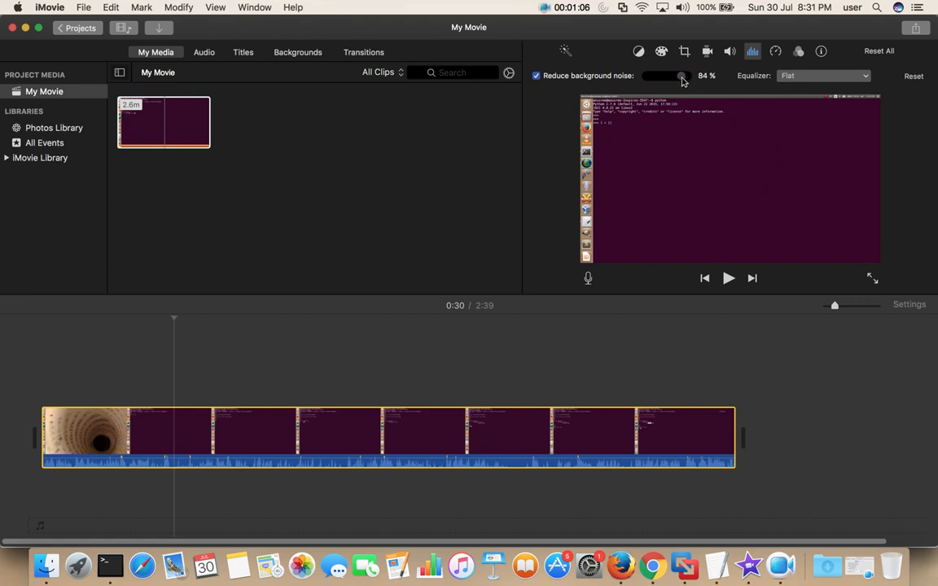
drag(682, 76, 651, 76)
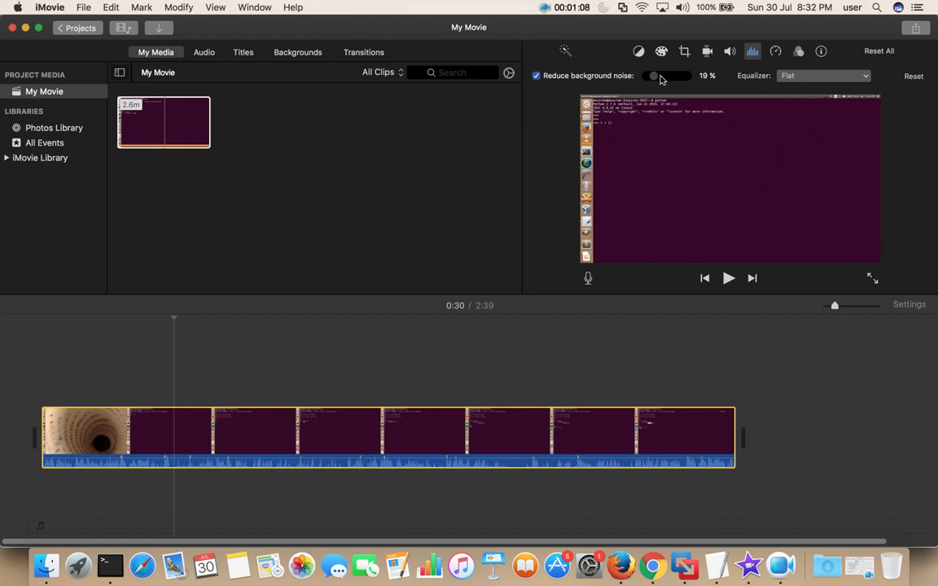
drag(651, 76, 679, 76)
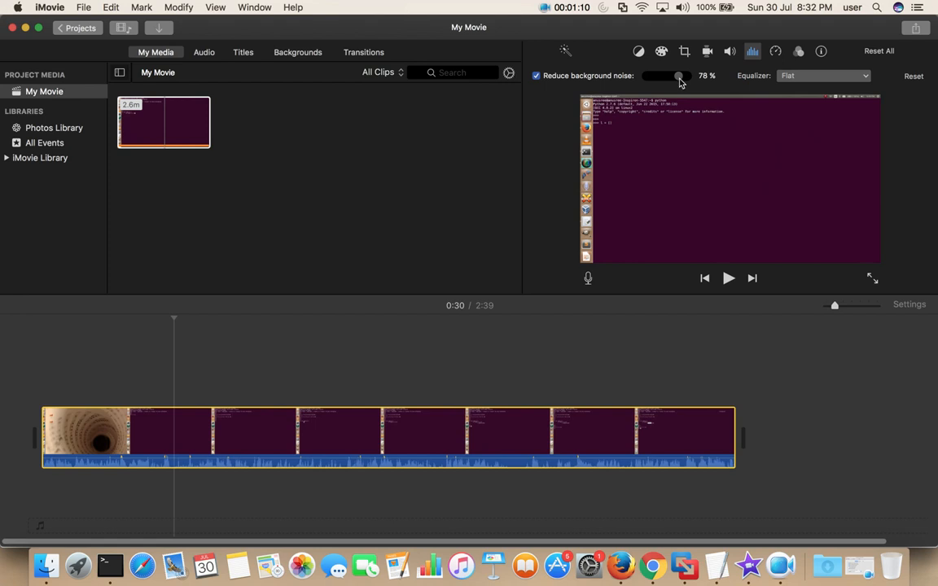
click(822, 78)
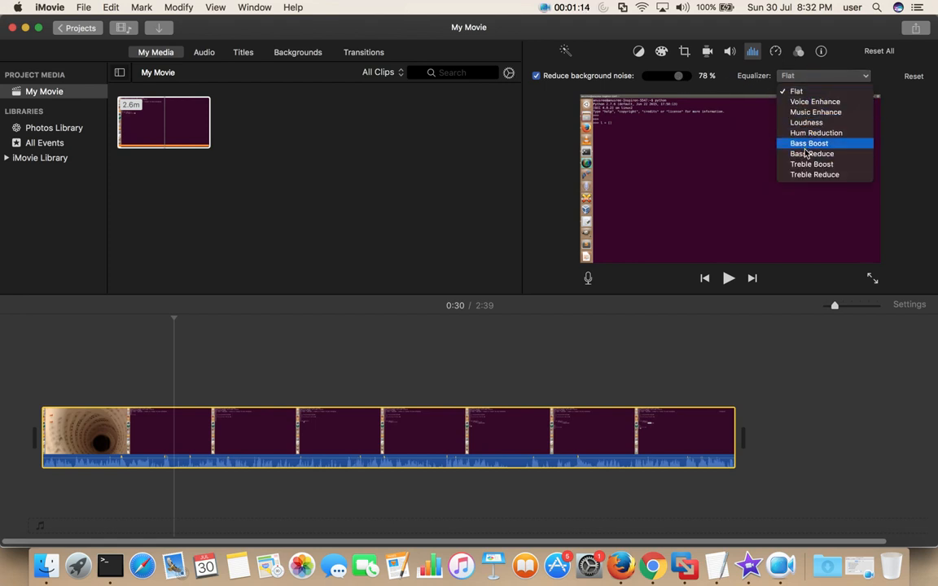
mouse_move(815, 154)
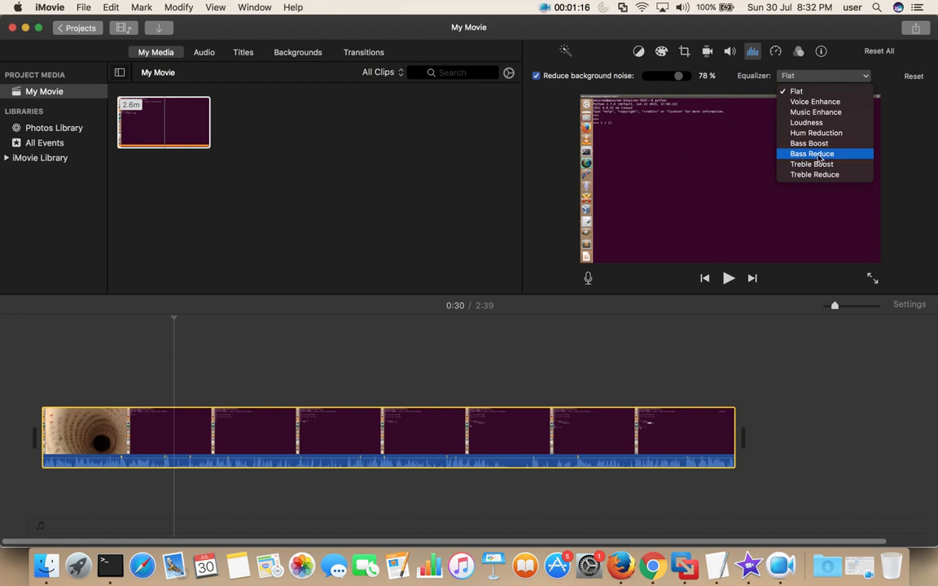
mouse_move(813, 174)
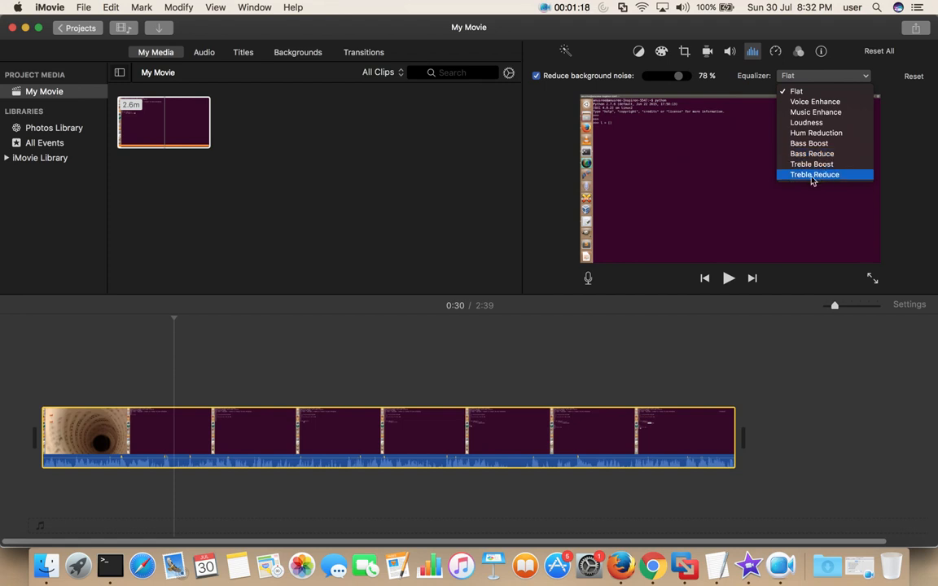
mouse_move(830, 178)
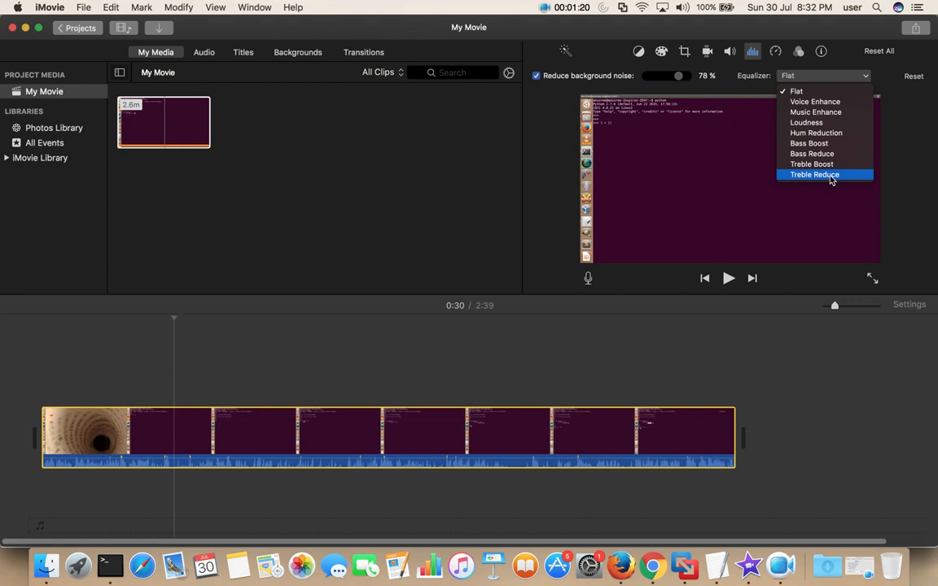
mouse_move(816, 133)
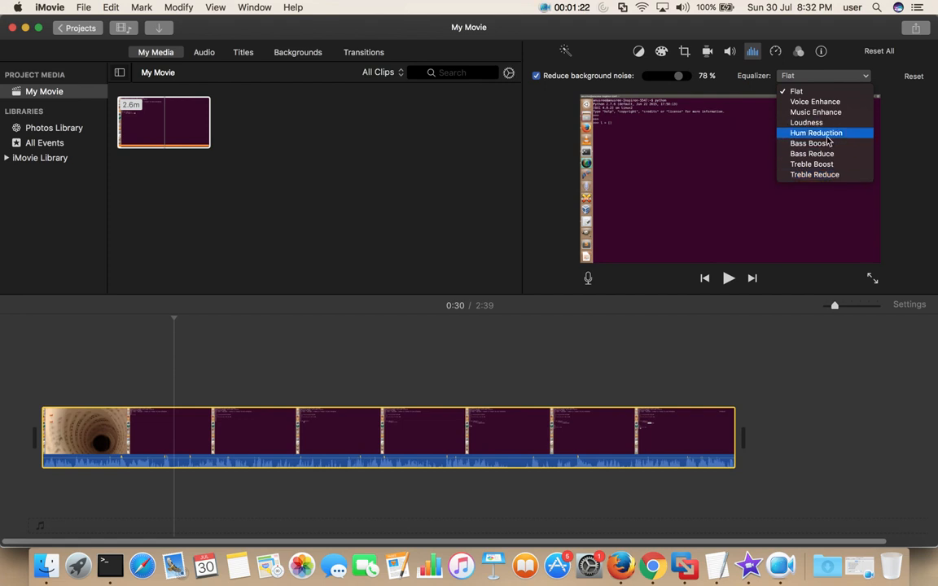
mouse_move(841, 138)
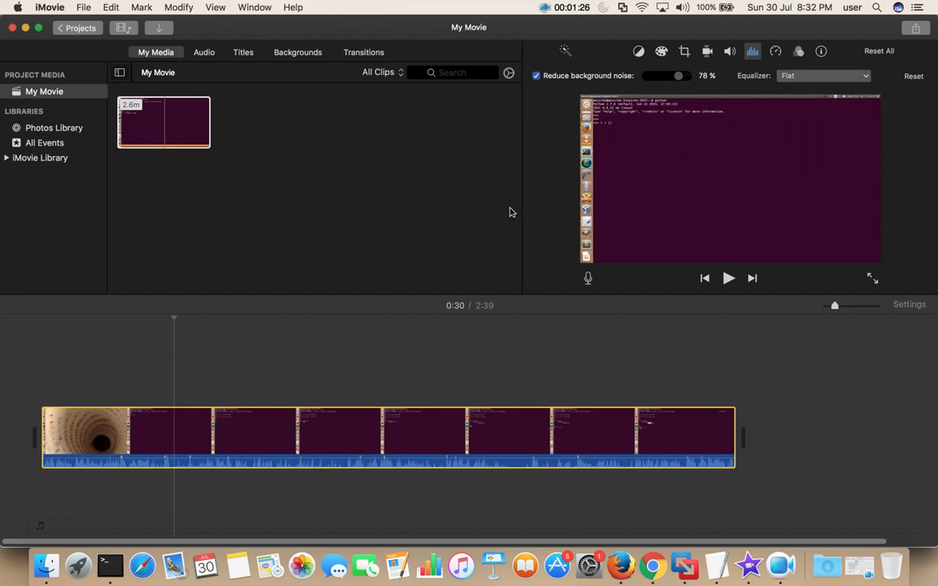
mouse_move(536, 216)
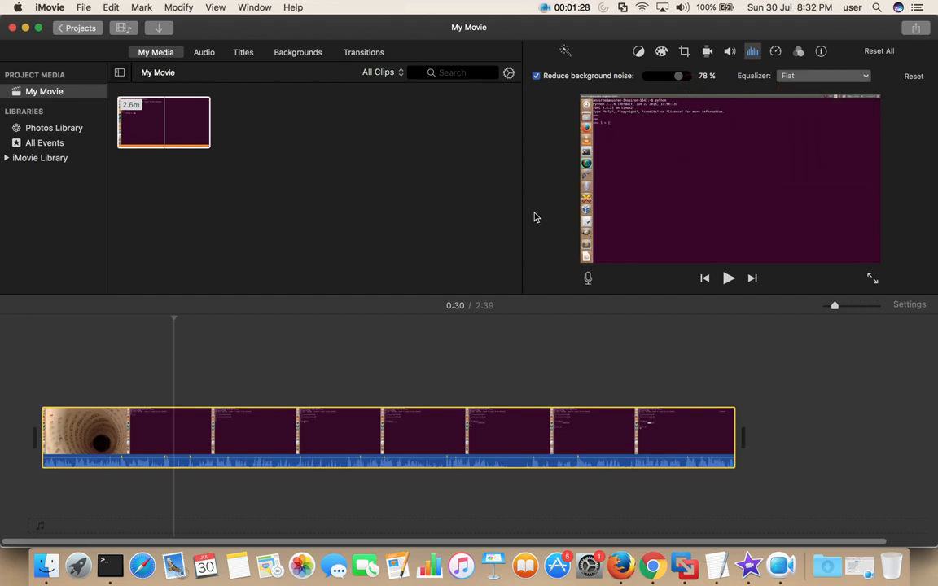
While previewing playback, apply the Treble Reduce equalizer preset, then pause at 0:51
click(728, 277)
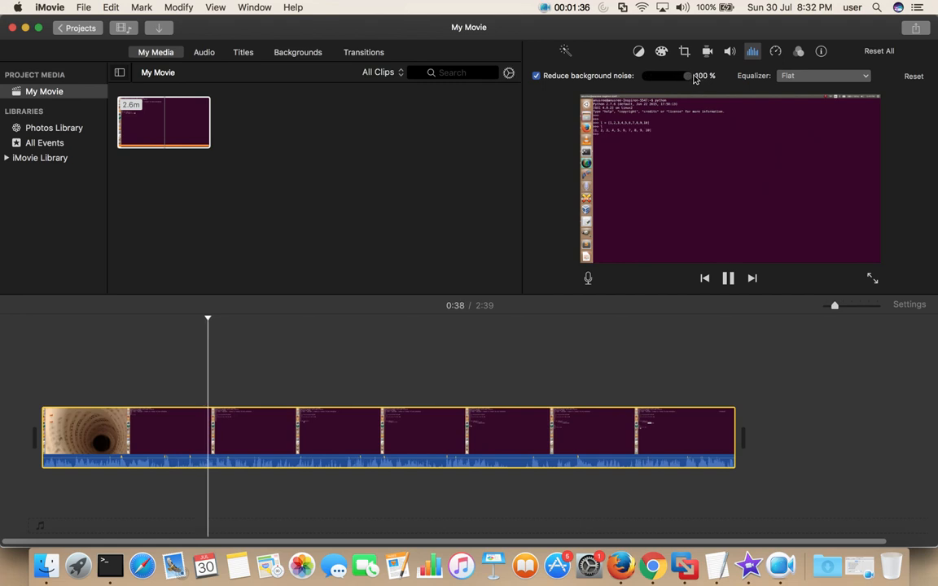
click(821, 76)
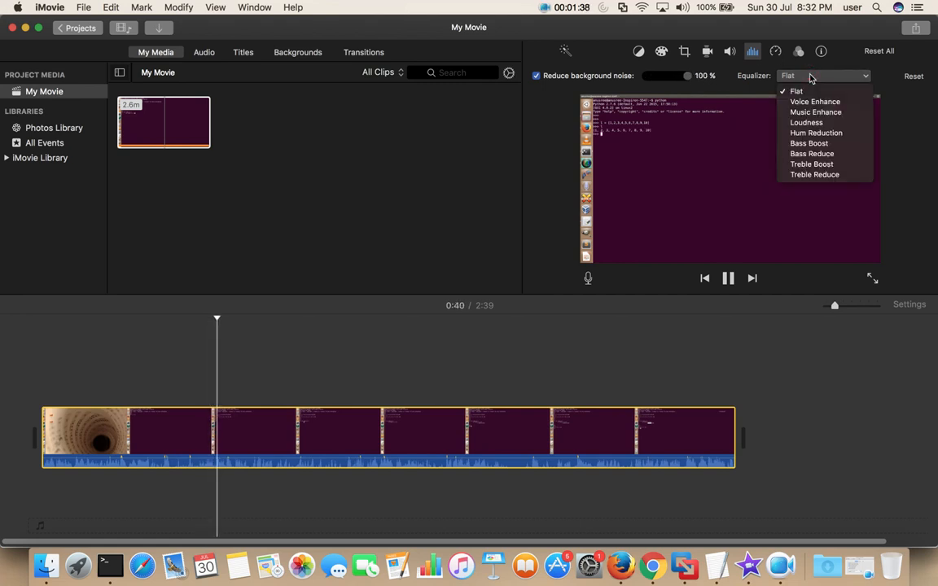
mouse_move(811, 164)
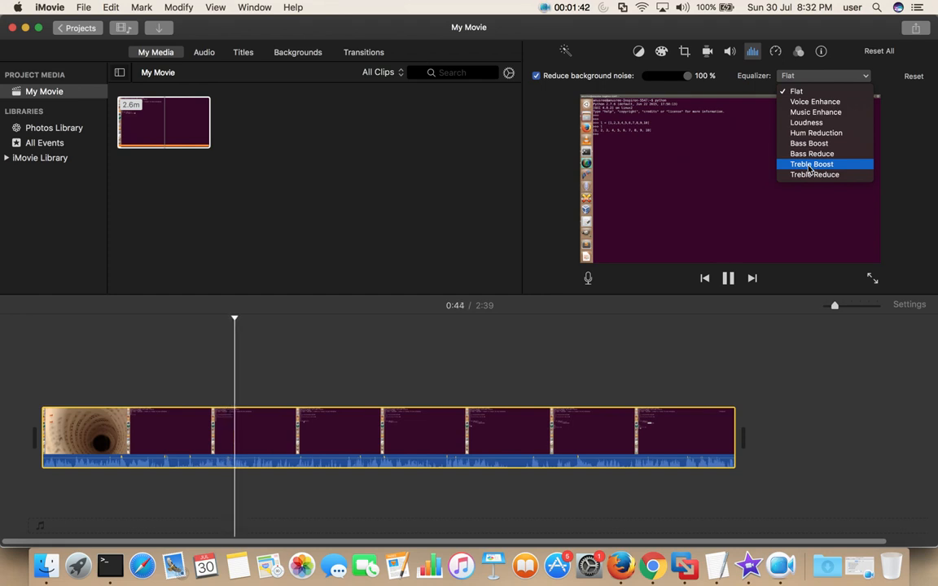
mouse_move(812, 174)
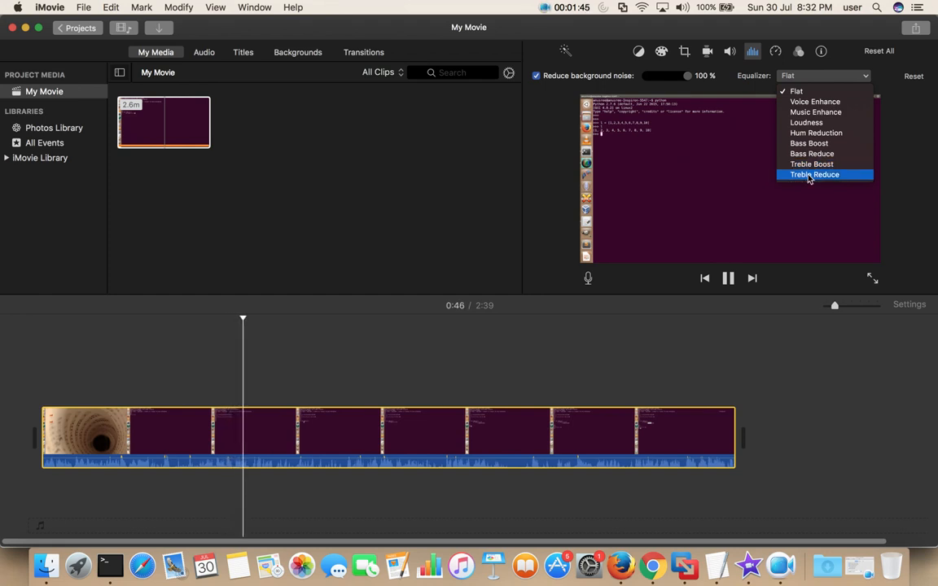
click(814, 174)
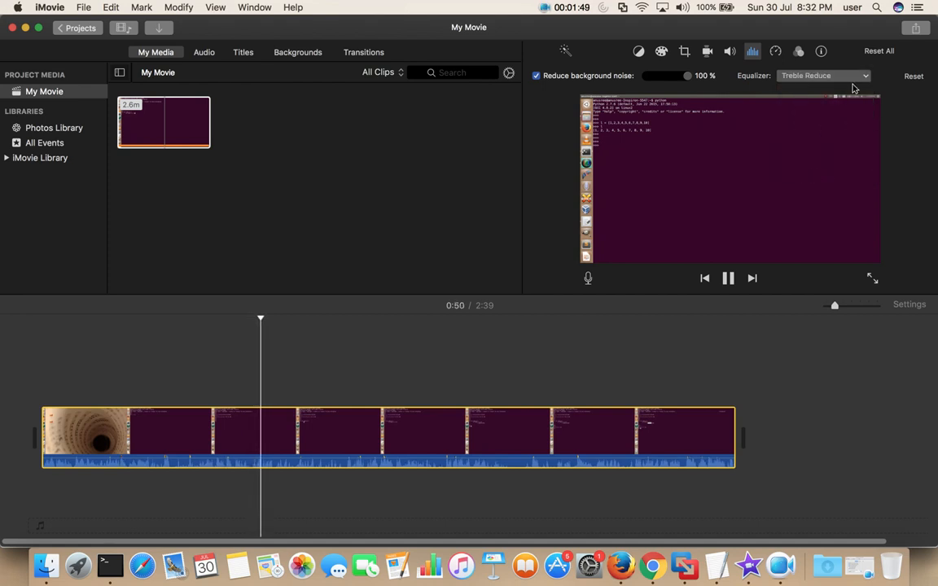
click(728, 277)
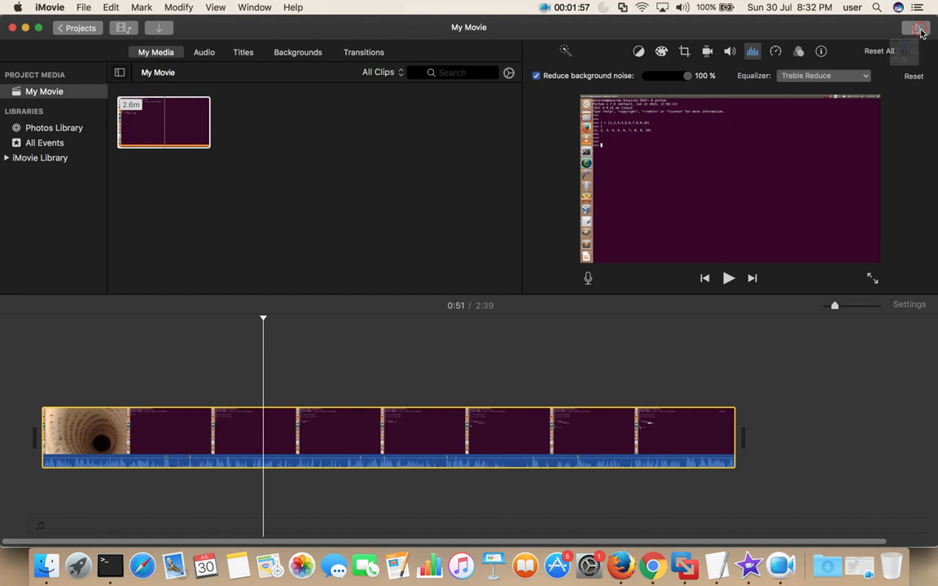
Choose Share > File to reach the export settings (720p, High quality, Faster compression)
click(915, 30)
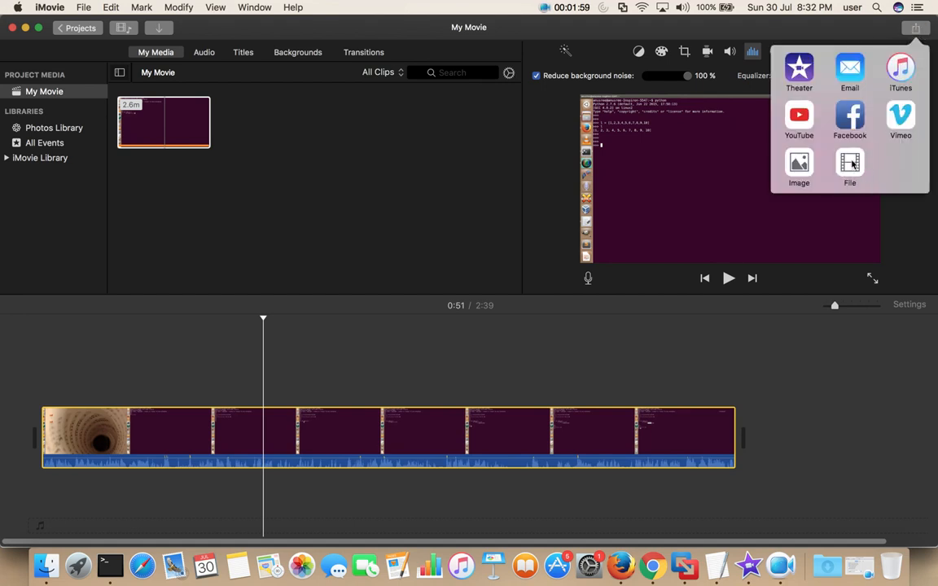
click(848, 167)
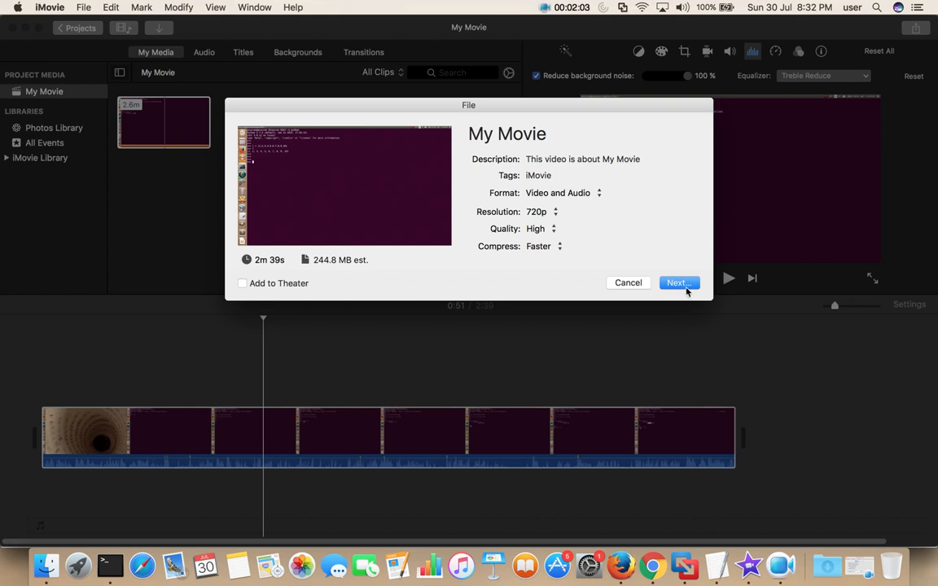
mouse_move(605, 203)
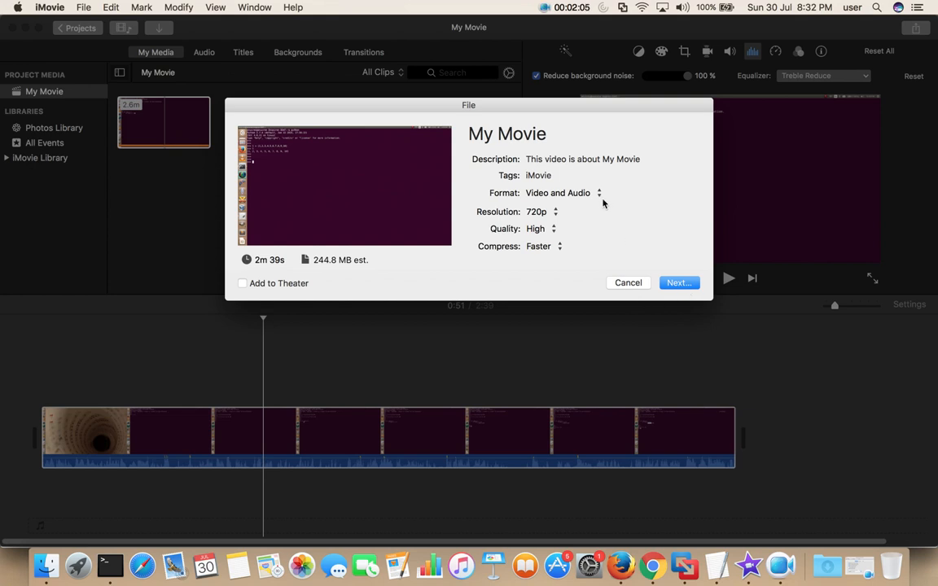
Review Format, Quality and Compress, keeping Video and Audio at 720p High quality
click(598, 193)
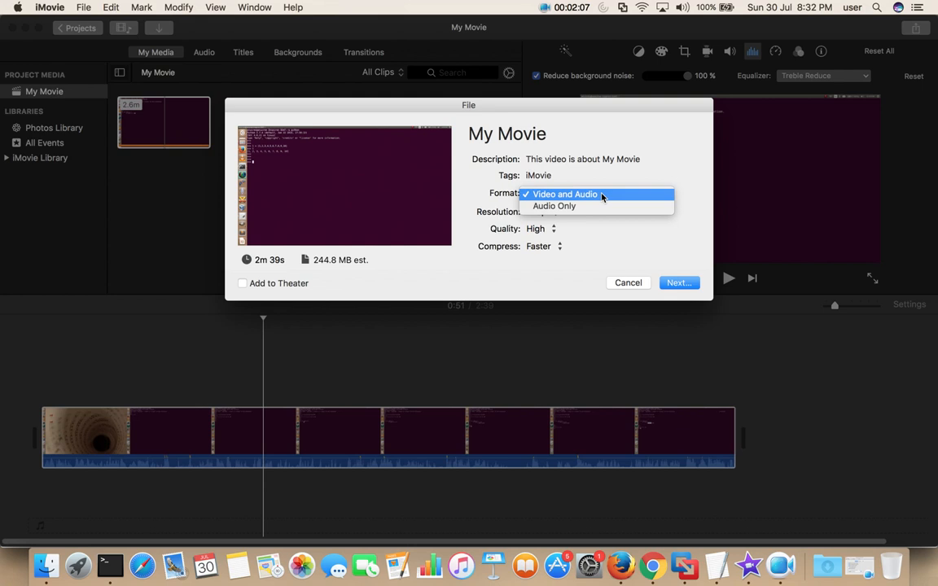
mouse_move(554, 205)
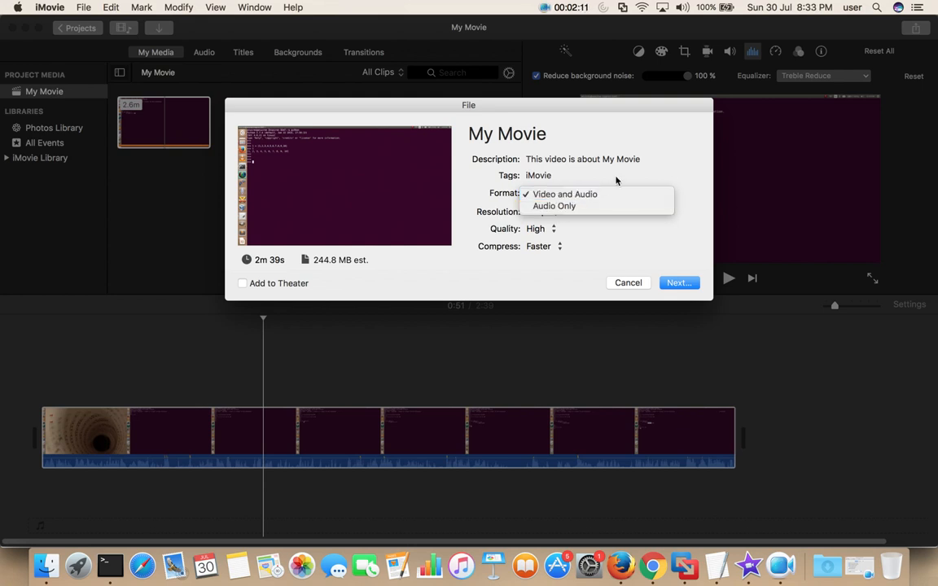
click(562, 194)
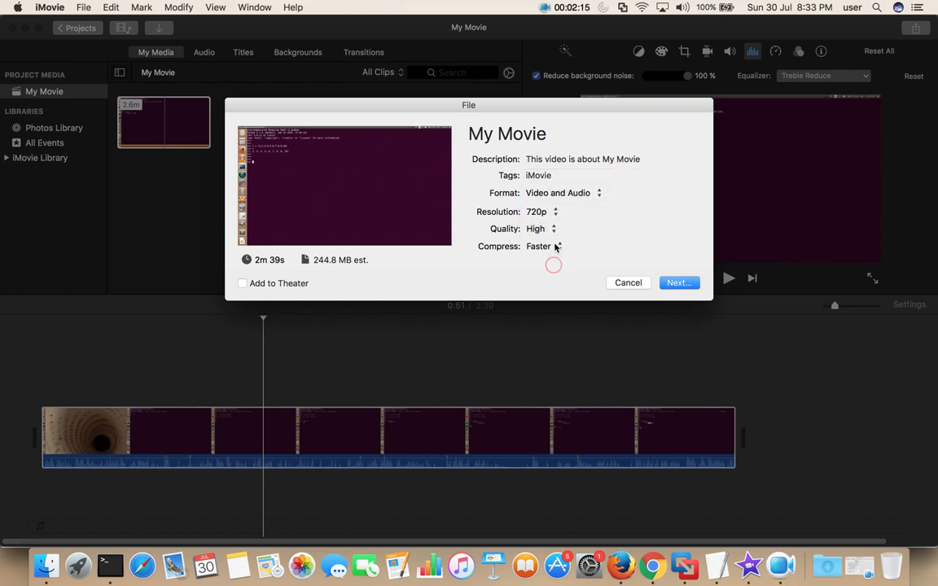
click(539, 228)
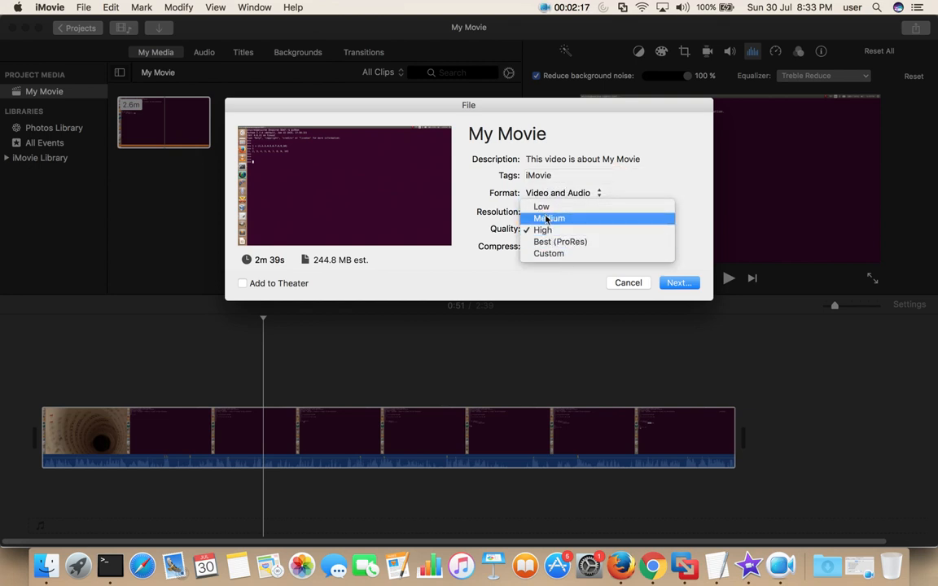
click(553, 246)
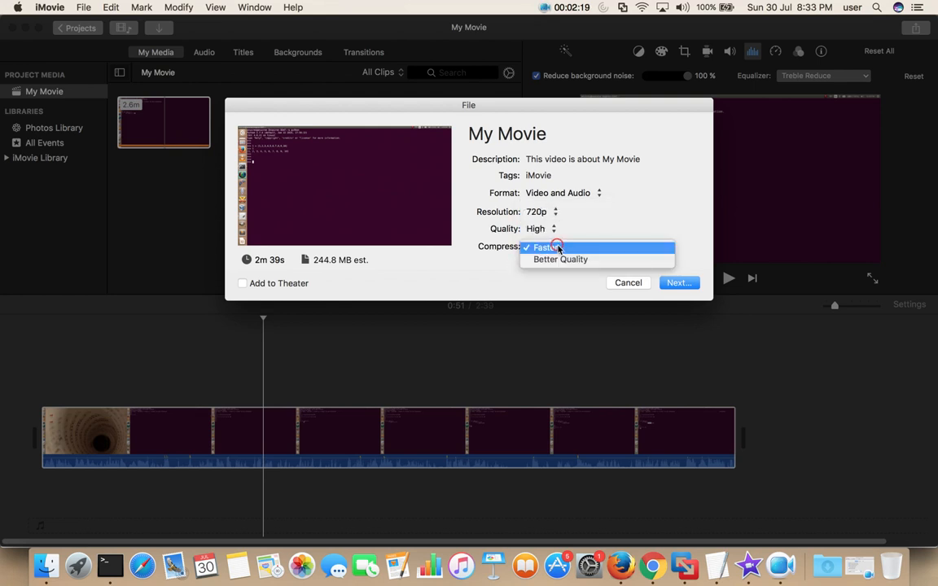
mouse_move(560, 265)
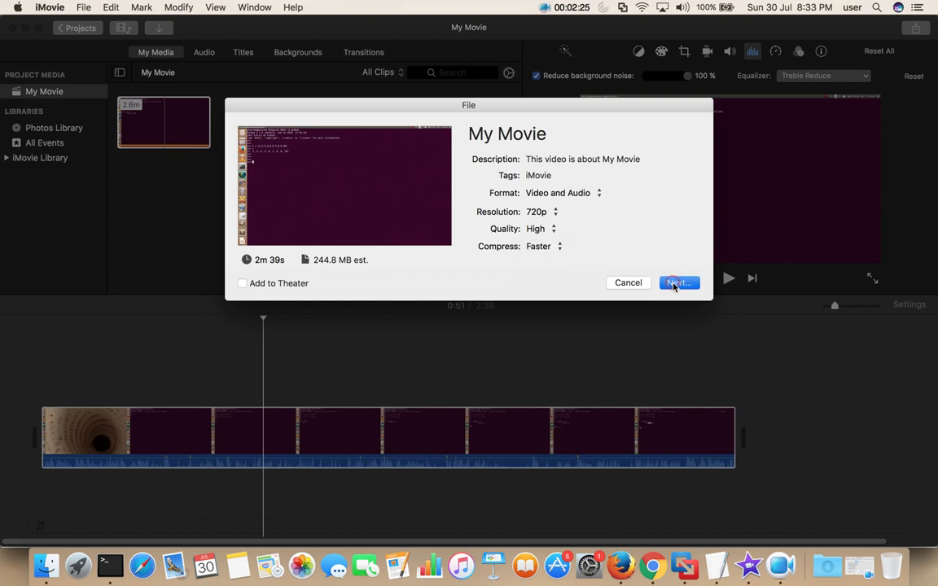
Save the export as My Movie.mp4 in Documents
click(678, 283)
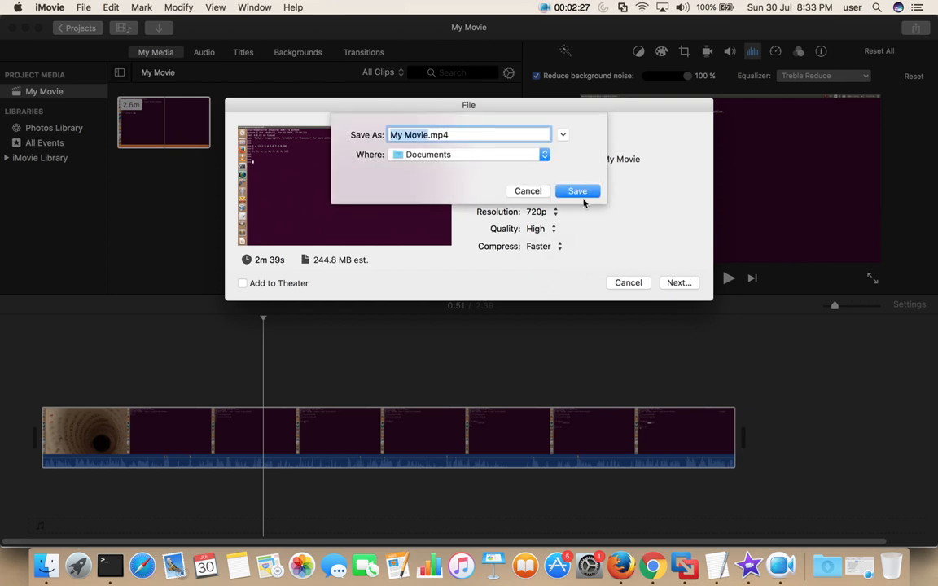
click(577, 191)
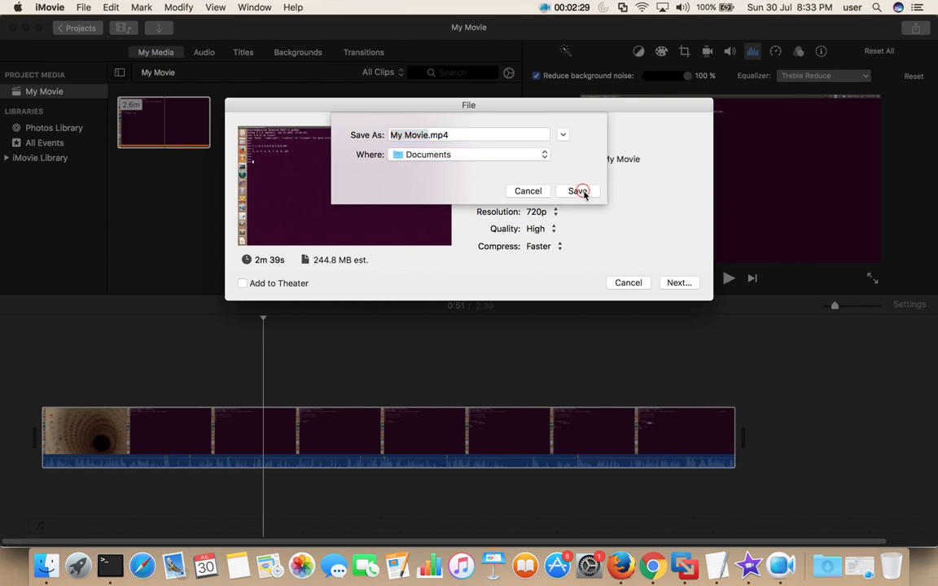